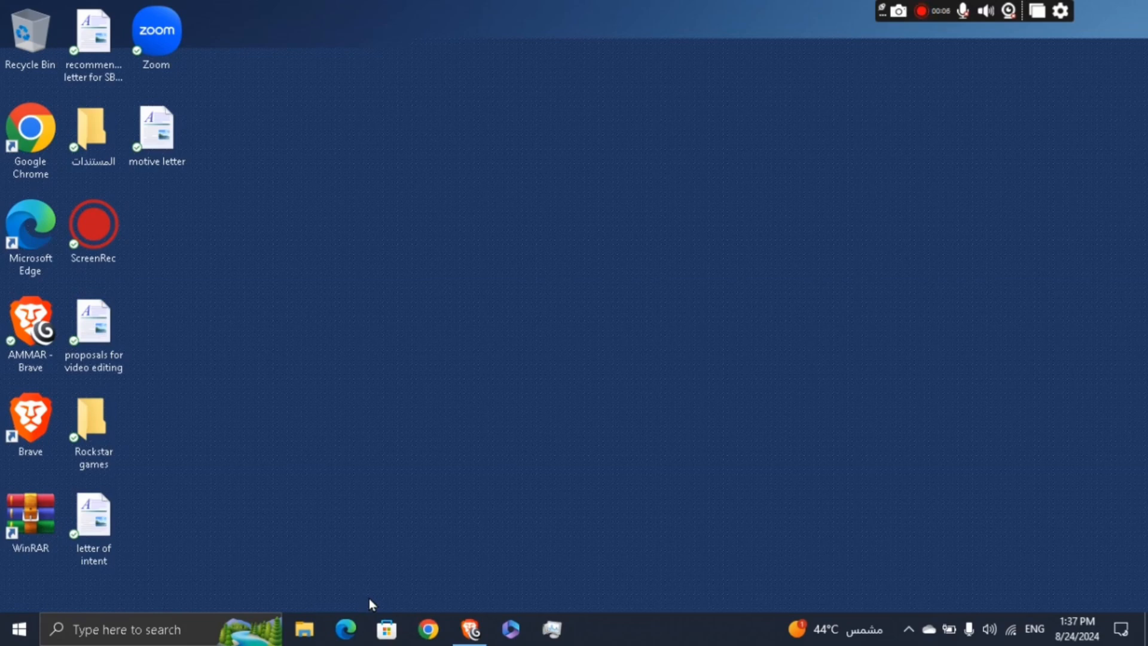
# Bring Brave forward showing the BlockSite Chrome Web Store listing.
pyautogui.click(469, 628)
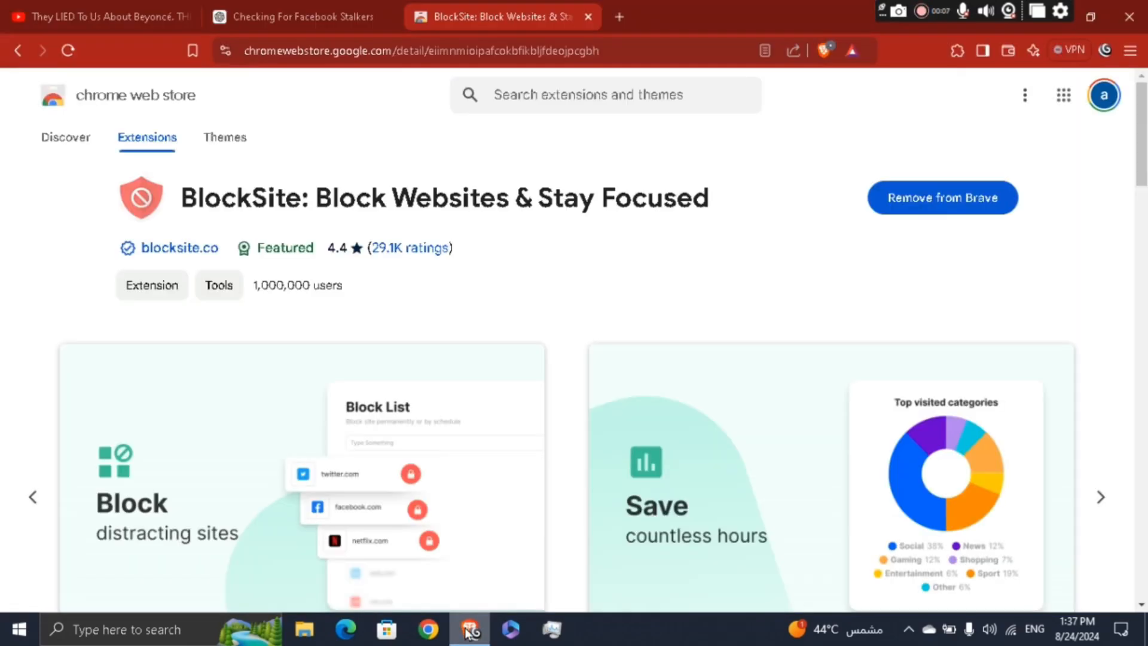
pyautogui.moveTo(330, 167)
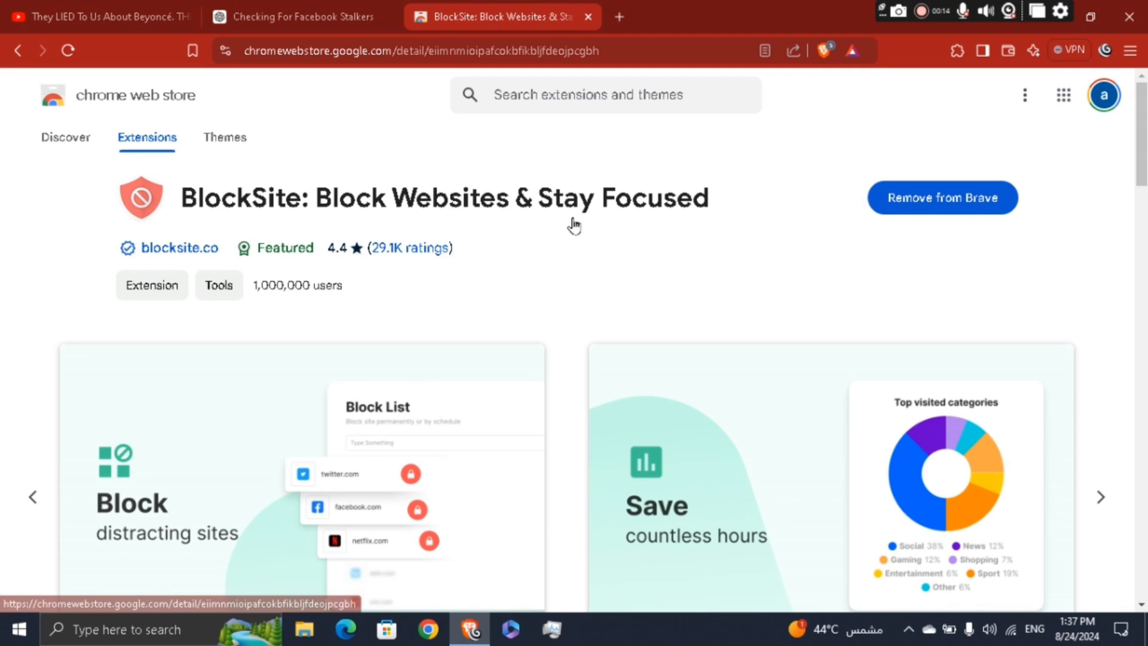
pyautogui.moveTo(693, 281)
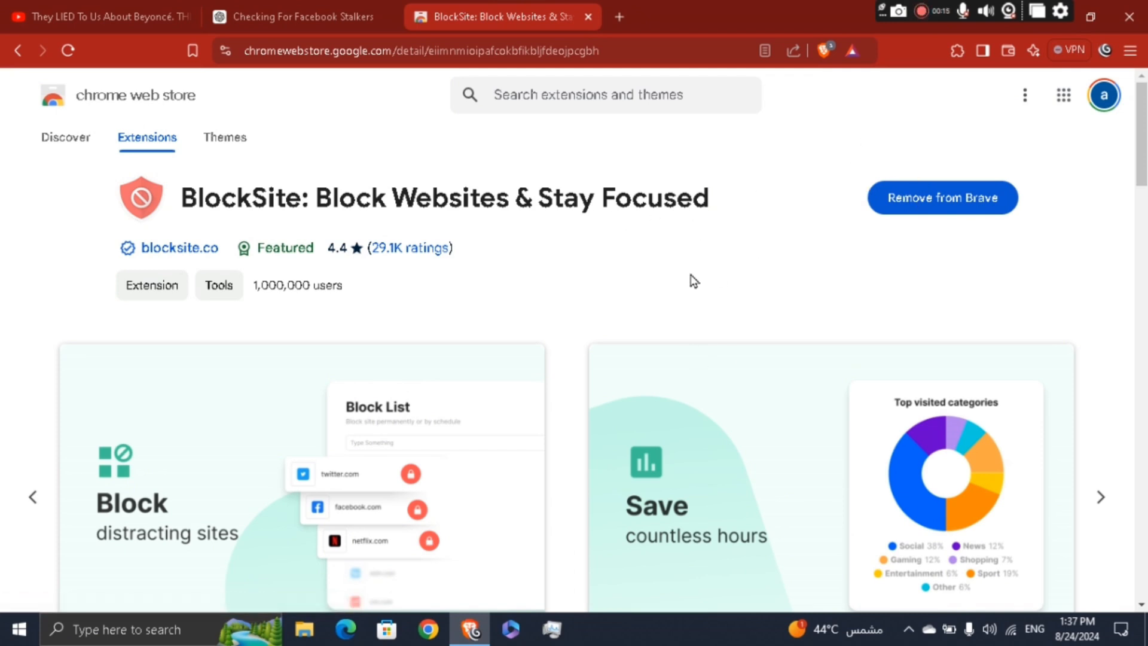
pyautogui.moveTo(701, 264)
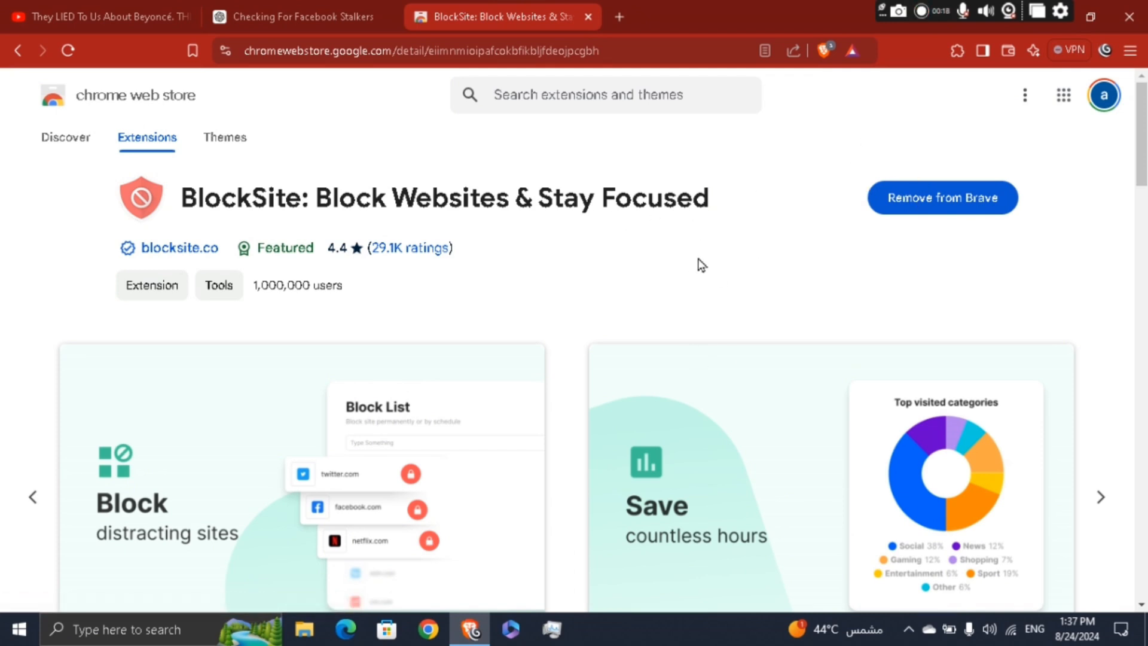
# Show Brave's installed extensions list with BlockSite in it.
pyautogui.click(956, 50)
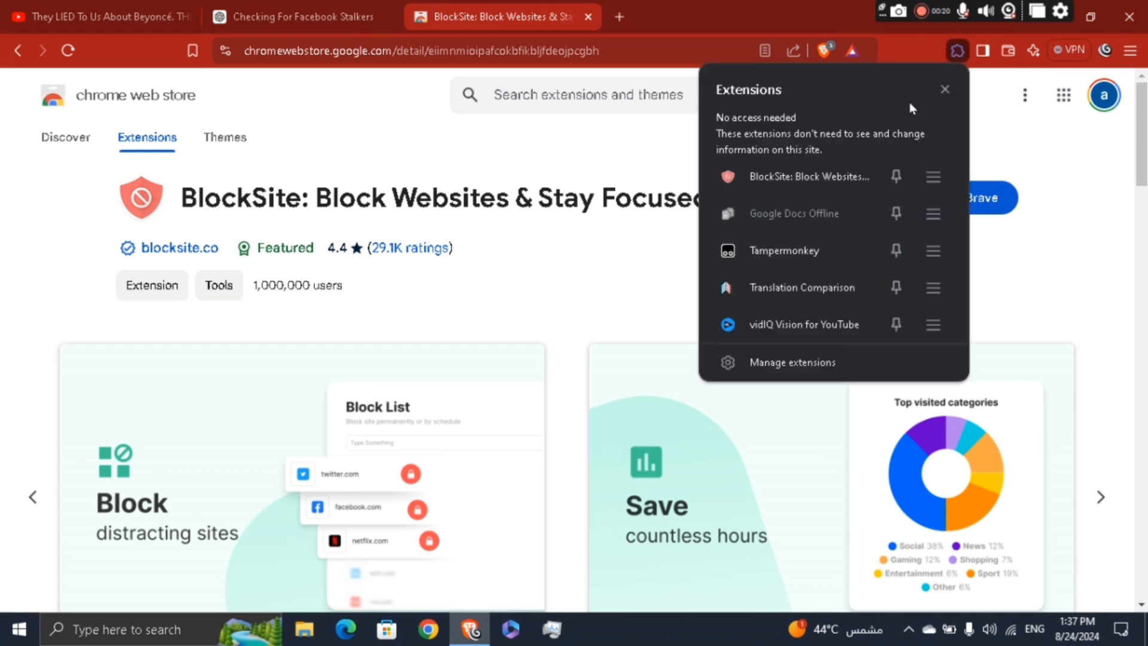
pyautogui.moveTo(808, 189)
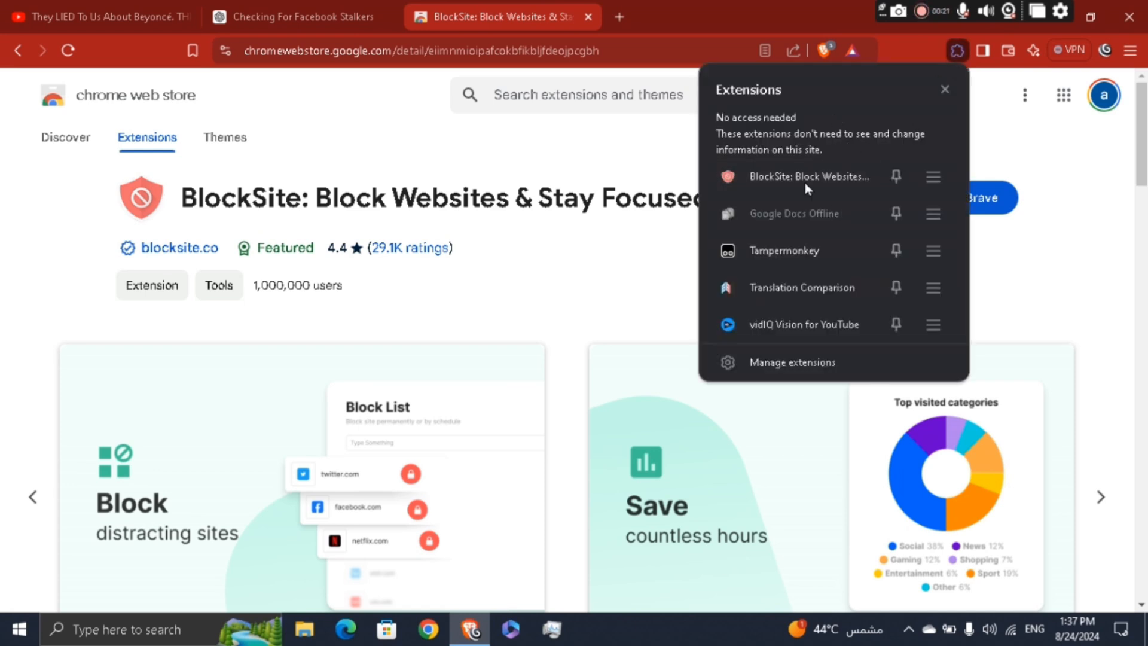
pyautogui.moveTo(837, 190)
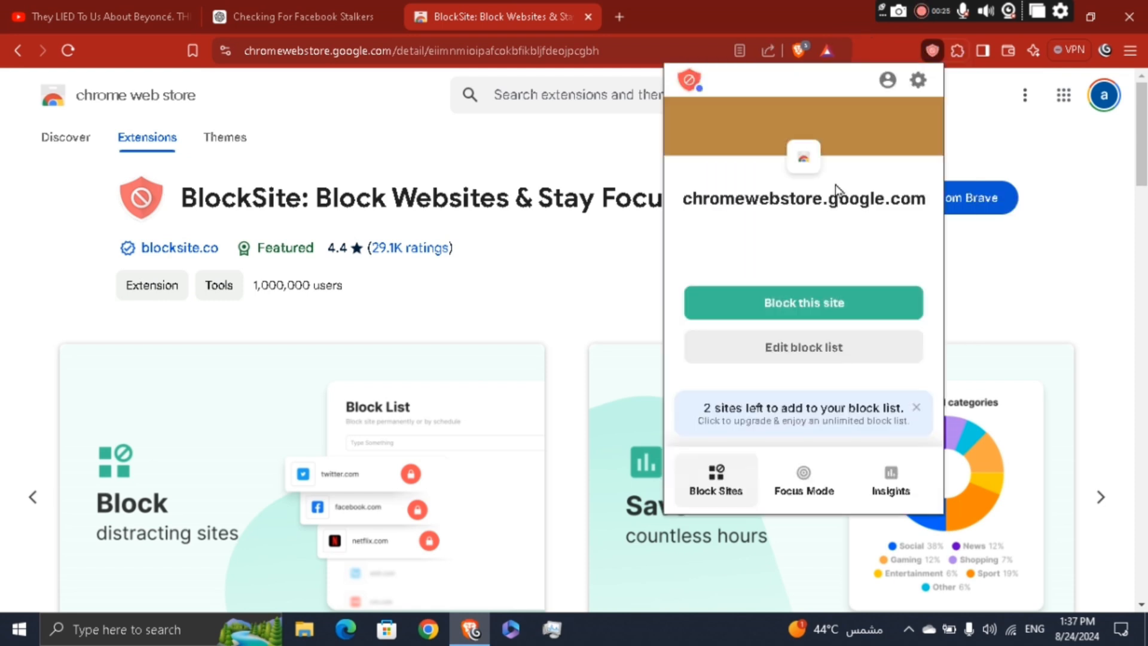
pyautogui.moveTo(570, 139)
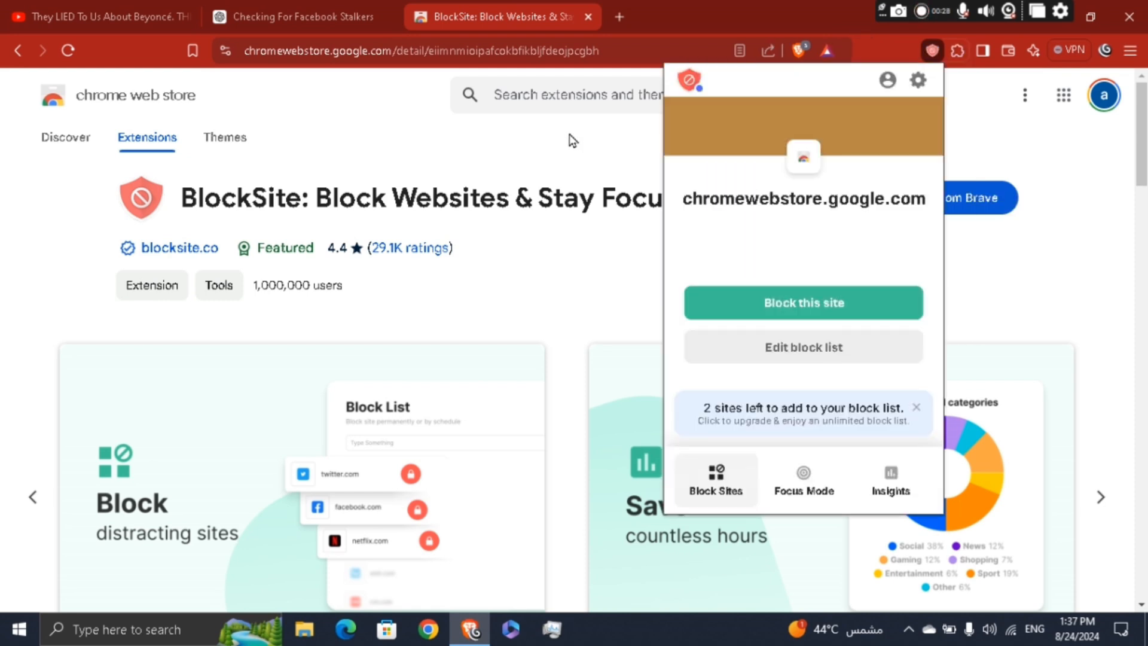
# Glance at the ChatGPT conversation, then return to the BlockSite store listing.
pyautogui.click(305, 17)
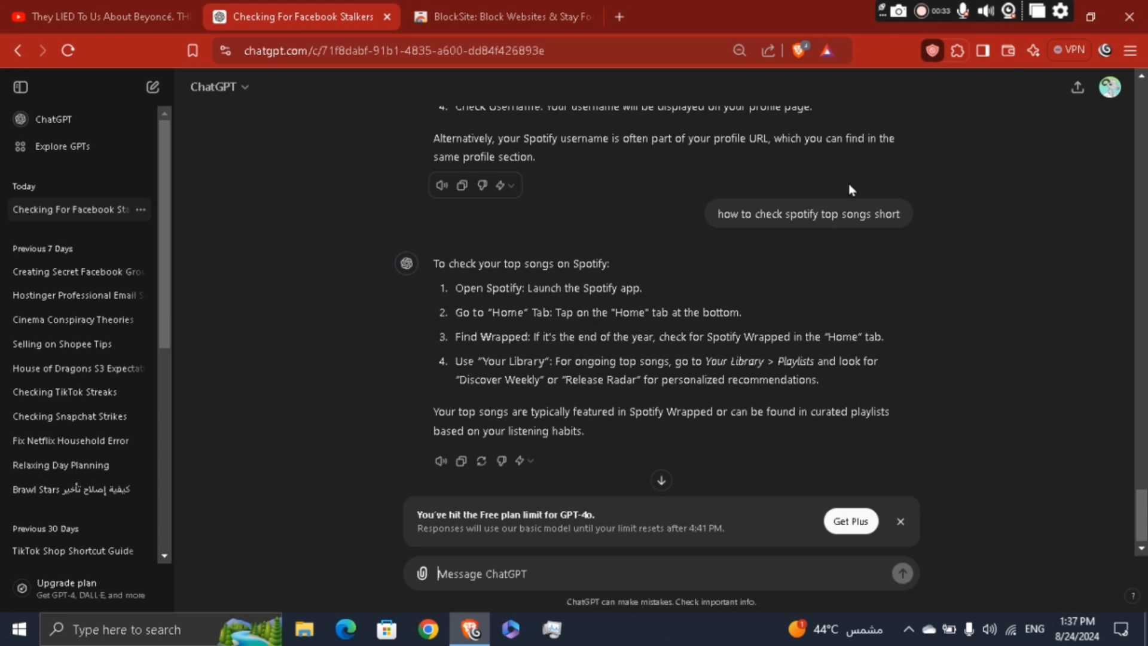
pyautogui.click(932, 51)
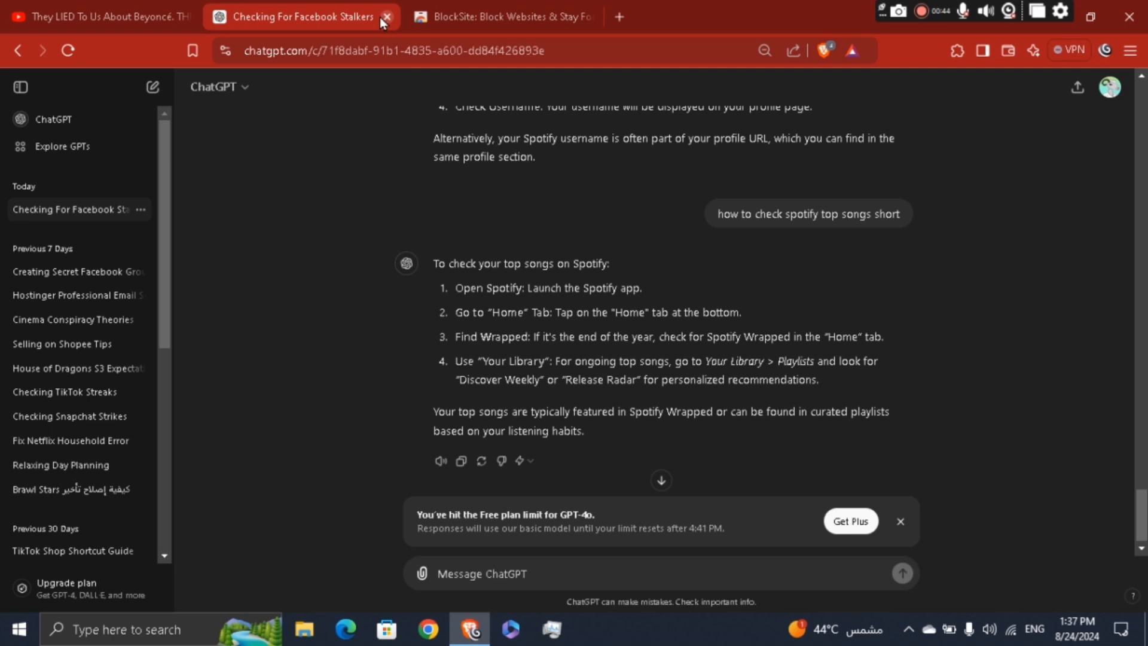
pyautogui.click(502, 16)
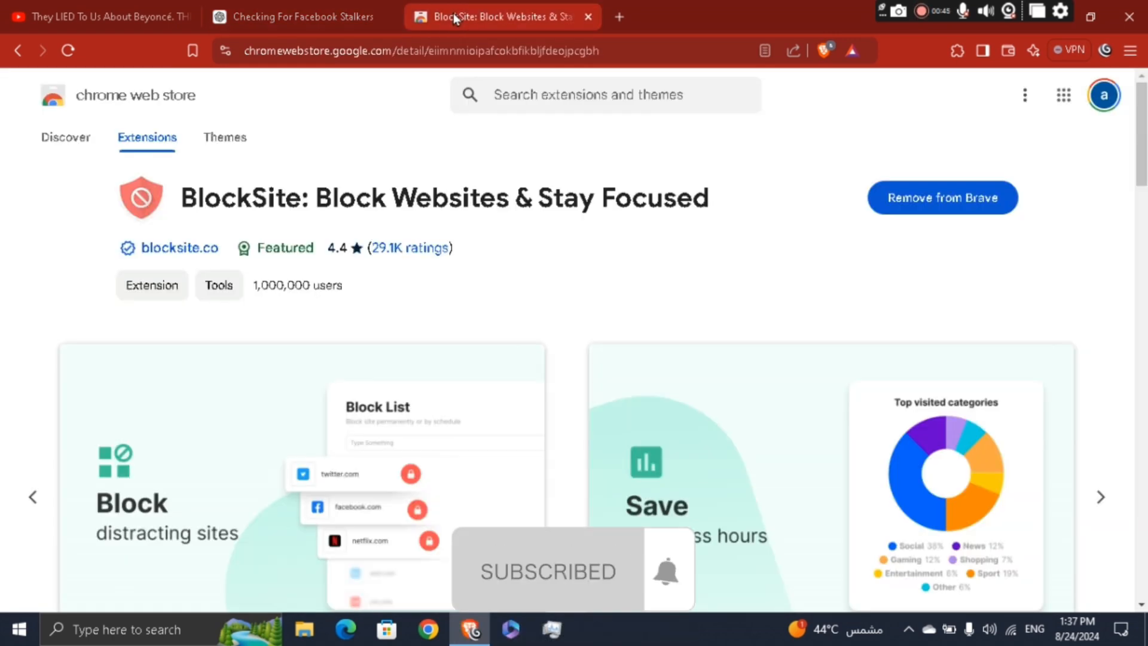